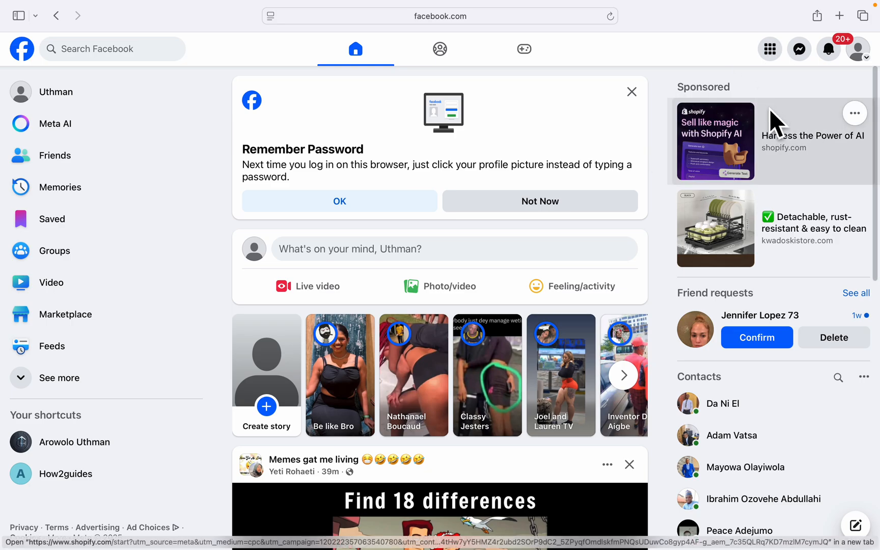
{"action": "mouse_move", "coordinate": [865, 67]}
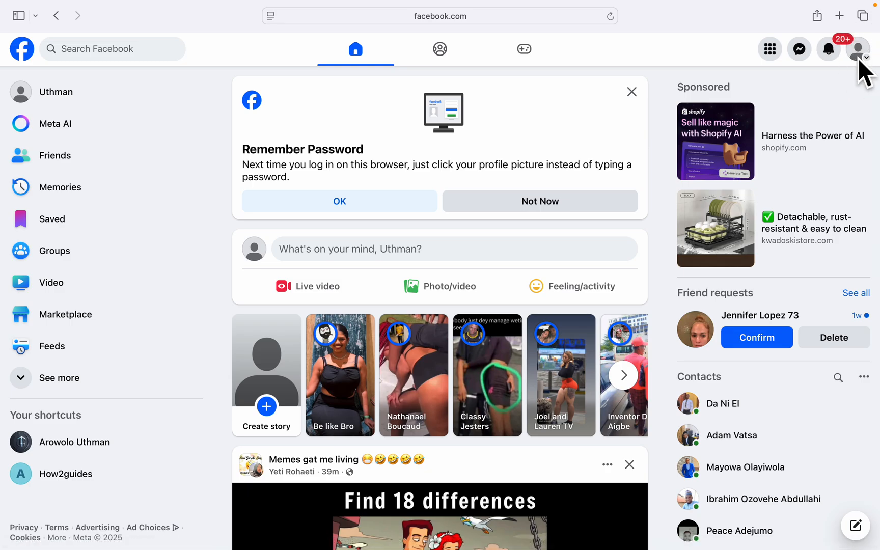
{"action": "mouse_move", "coordinate": [860, 67]}
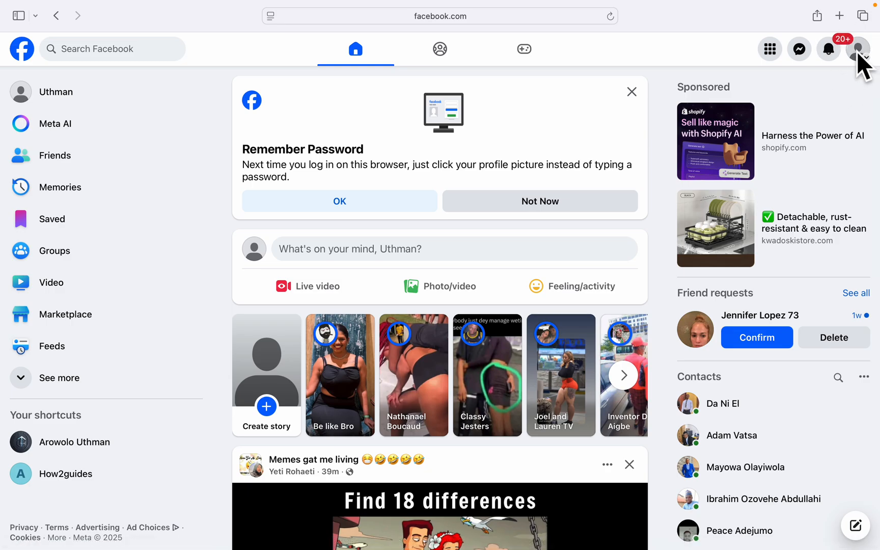
Open the account menu from the profile avatar and show Settings & privacy.
{"action": "left_click", "coordinate": [859, 49]}
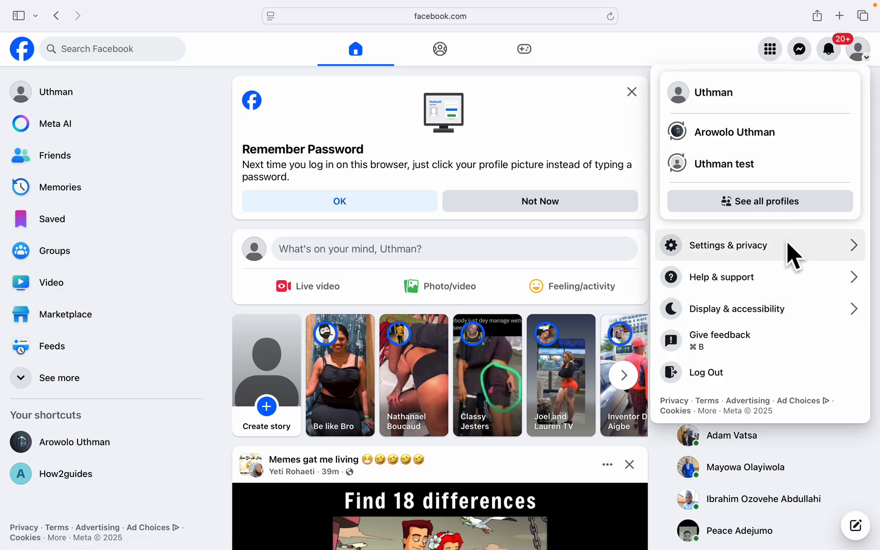
{"action": "mouse_move", "coordinate": [799, 260]}
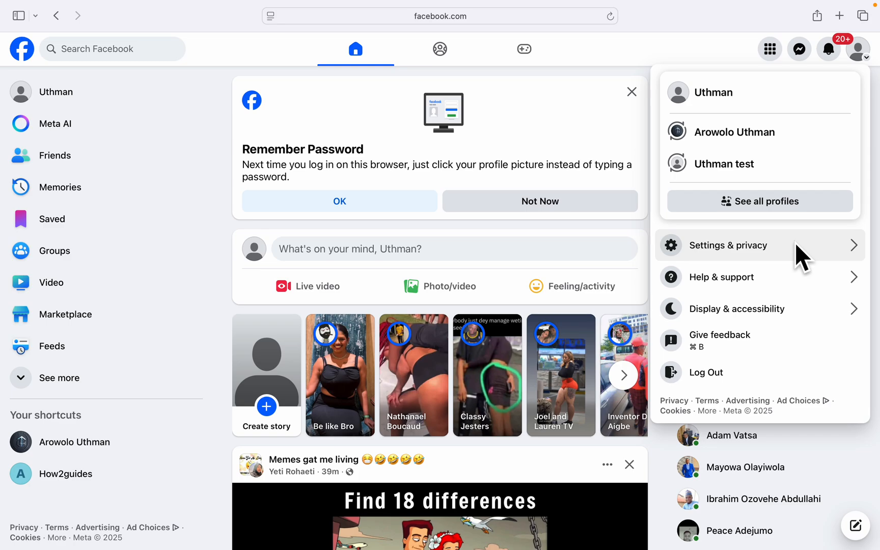
{"action": "left_click", "coordinate": [729, 245]}
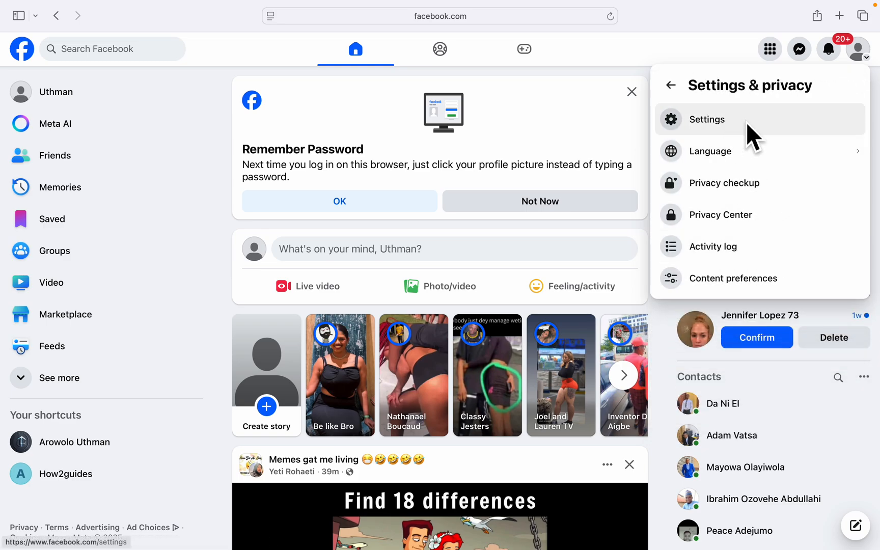
Load the full Settings & privacy page listing Accounts Center and privacy tools.
{"action": "left_click", "coordinate": [707, 119]}
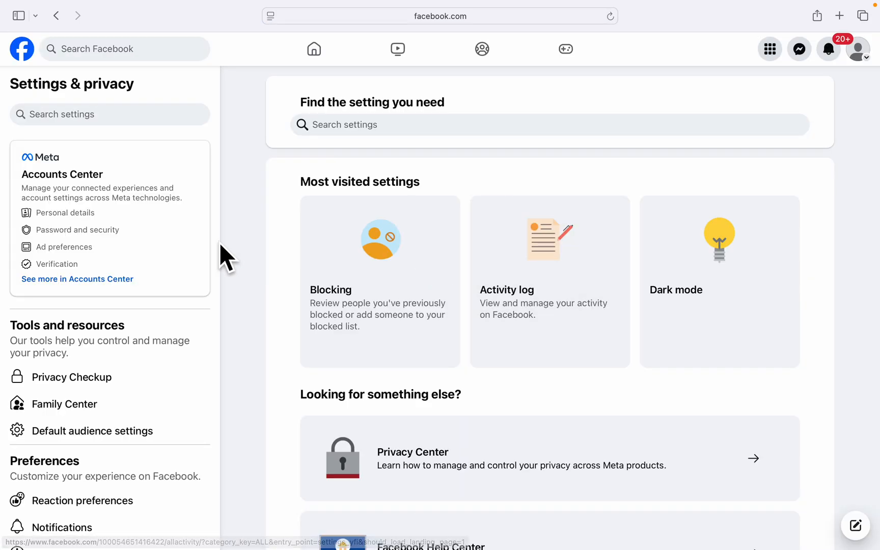
{"action": "mouse_move", "coordinate": [127, 258]}
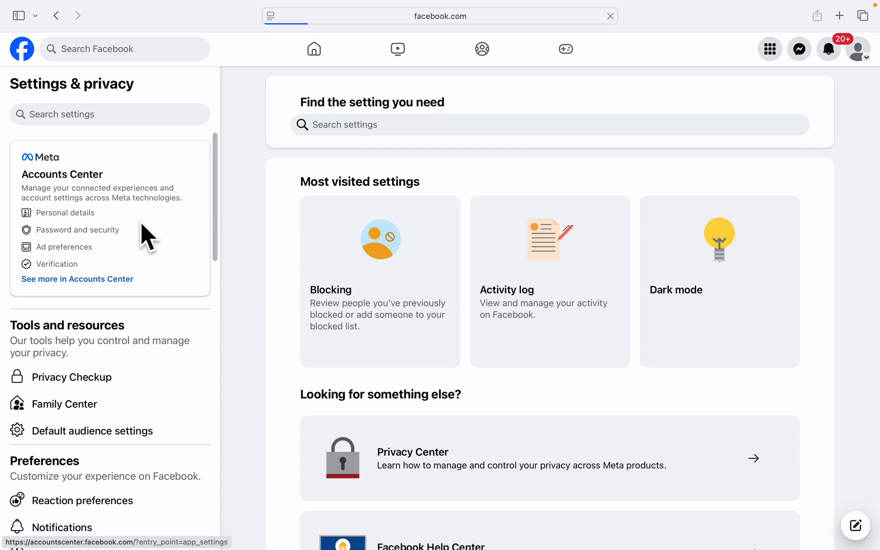
{"action": "mouse_move", "coordinate": [386, 175]}
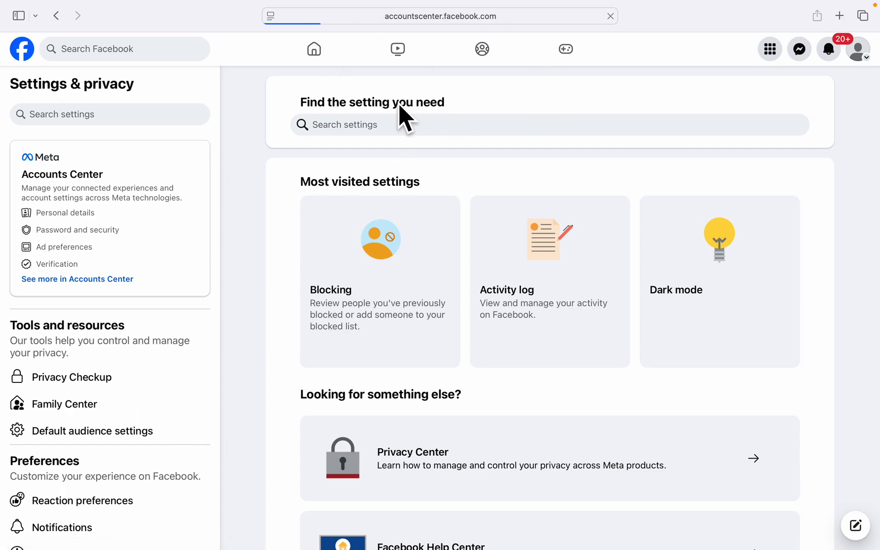
Enter Accounts Center and go to its Password and security page.
{"action": "left_click", "coordinate": [76, 279]}
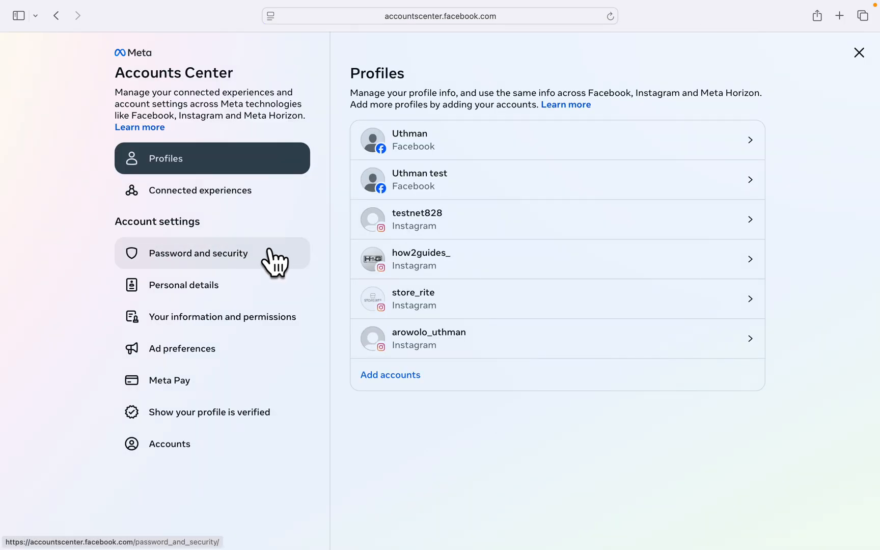
{"action": "mouse_move", "coordinate": [289, 261]}
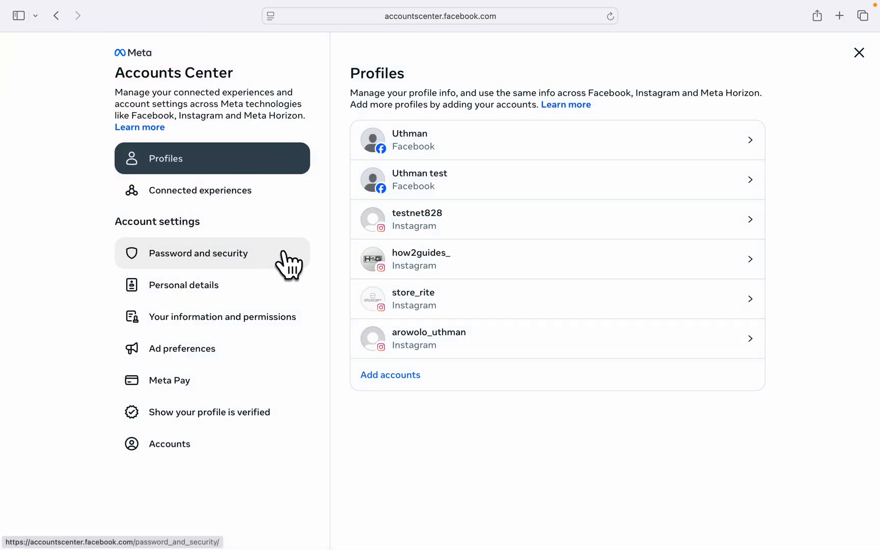
{"action": "left_click", "coordinate": [199, 254]}
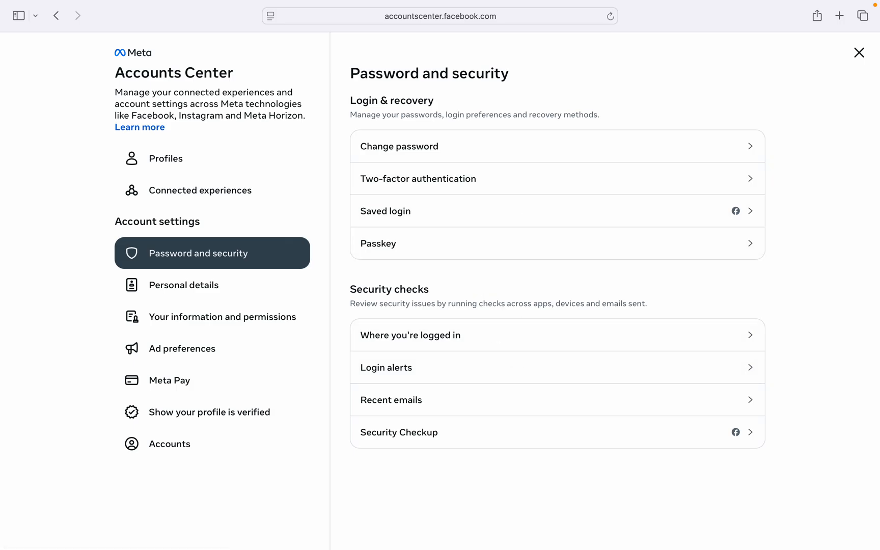
{"action": "mouse_move", "coordinate": [513, 343]}
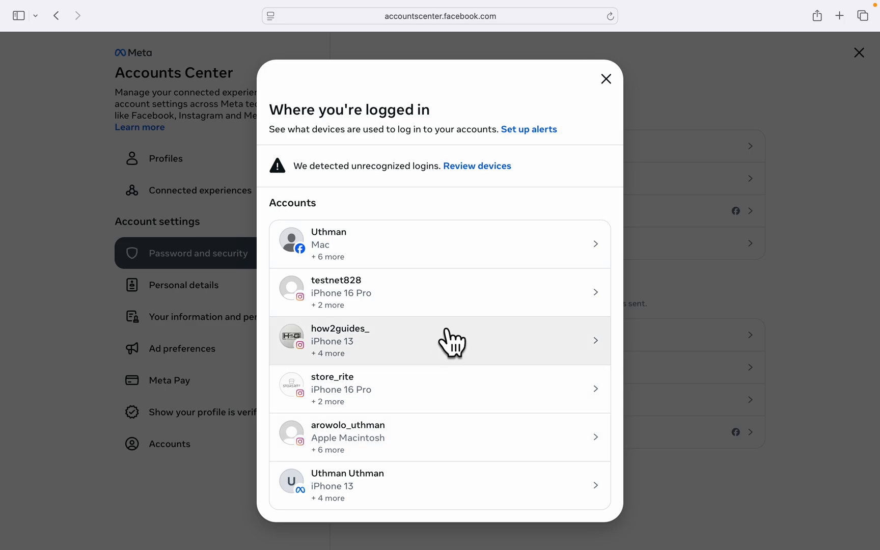
{"action": "mouse_move", "coordinate": [432, 386]}
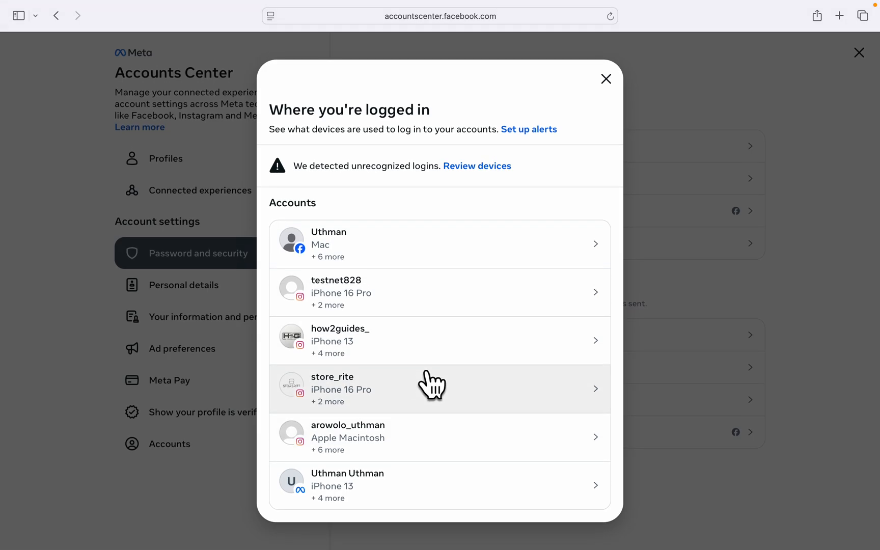
{"action": "mouse_move", "coordinate": [399, 258]}
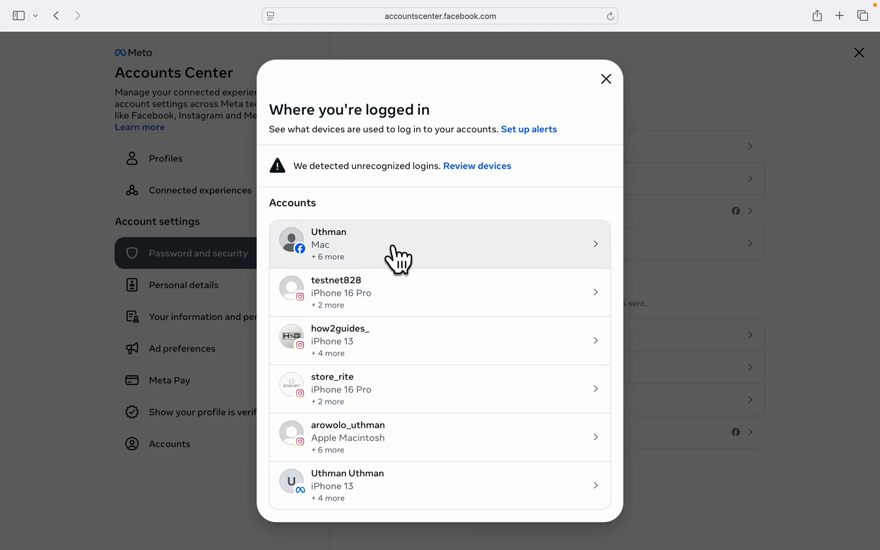
View the Uthman account's login activity and inspect the Samsung Galaxy S24 Ultra login from Abuja.
{"action": "left_click", "coordinate": [439, 243]}
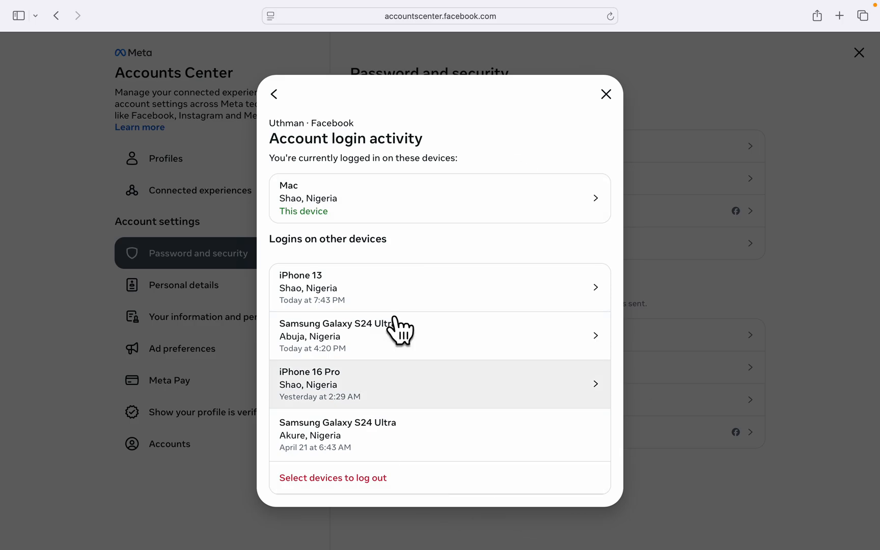
{"action": "mouse_move", "coordinate": [484, 400]}
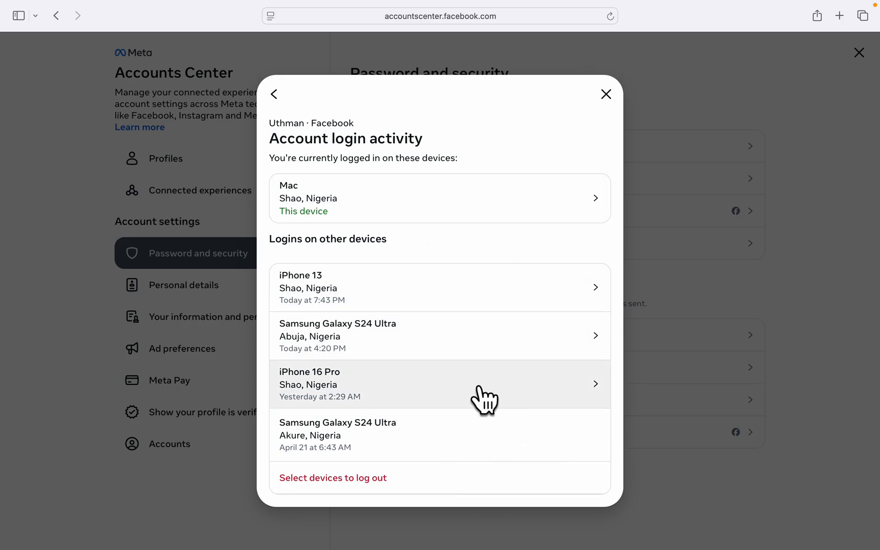
{"action": "mouse_move", "coordinate": [484, 358]}
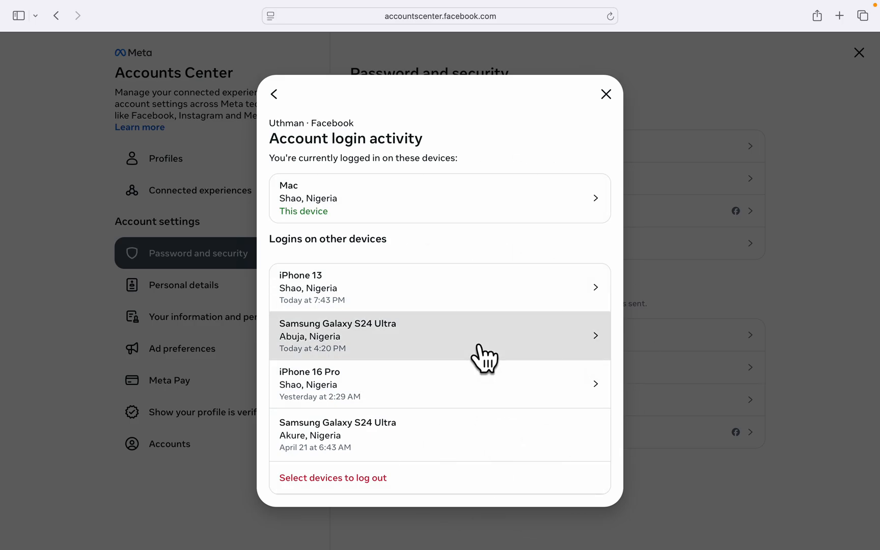
{"action": "left_click", "coordinate": [439, 335]}
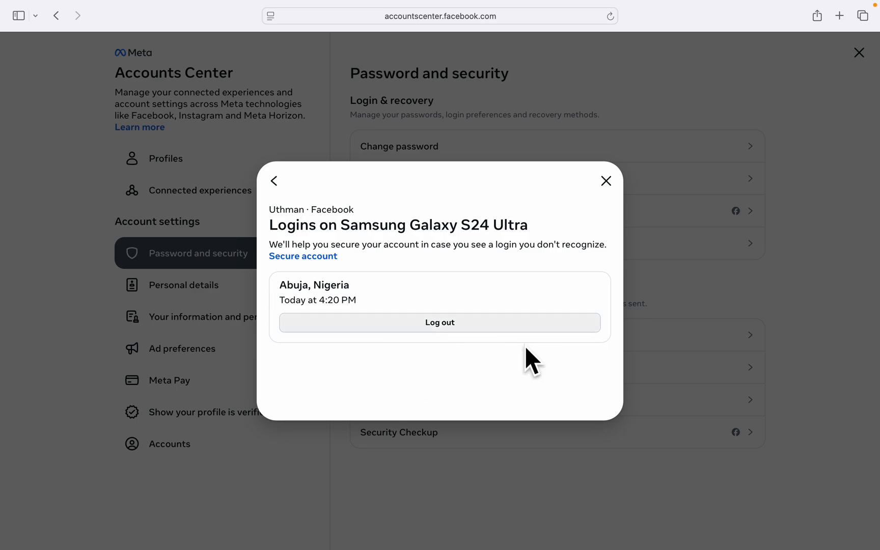
{"action": "left_click", "coordinate": [274, 180]}
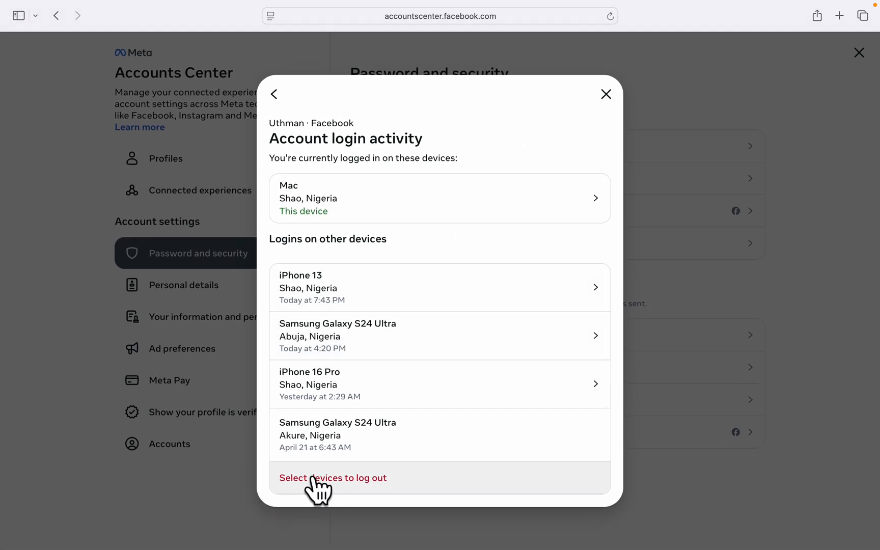
{"action": "mouse_move", "coordinate": [417, 488]}
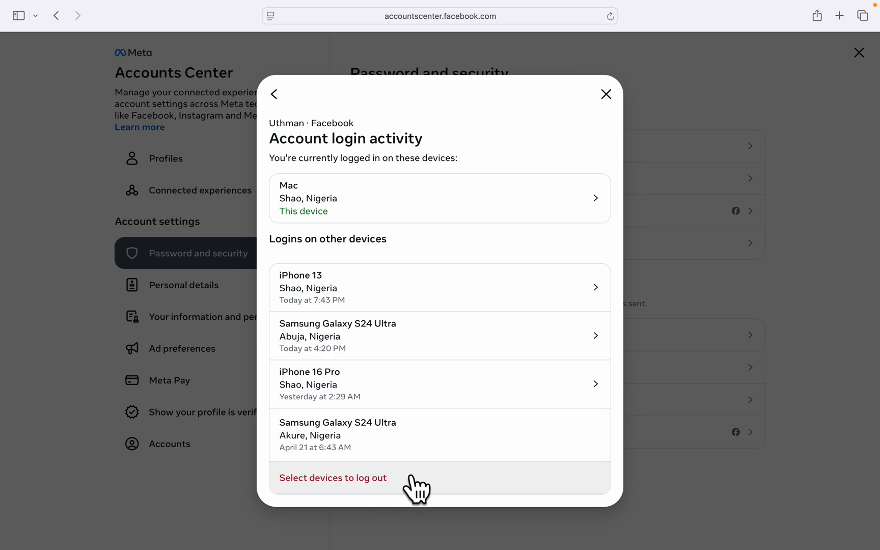
Select all four other devices and log the account out of them.
{"action": "left_click", "coordinate": [332, 478]}
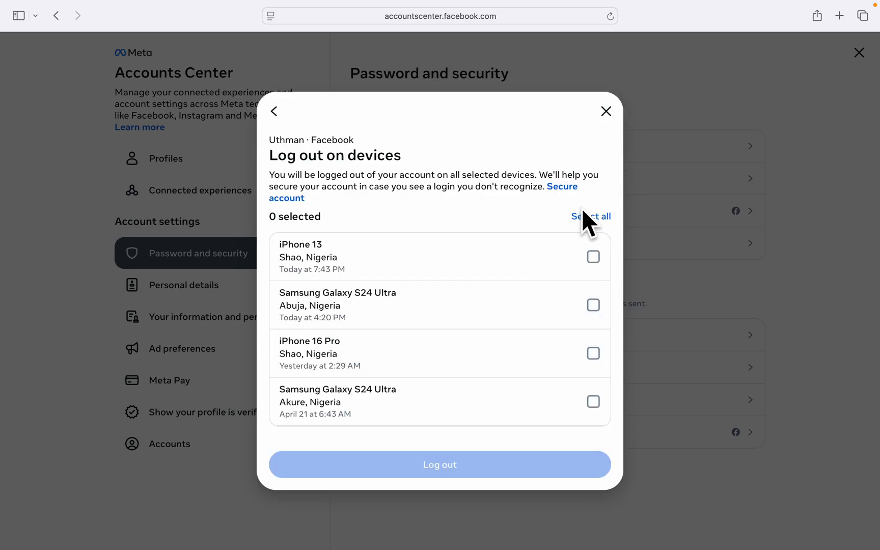
{"action": "left_click", "coordinate": [590, 216]}
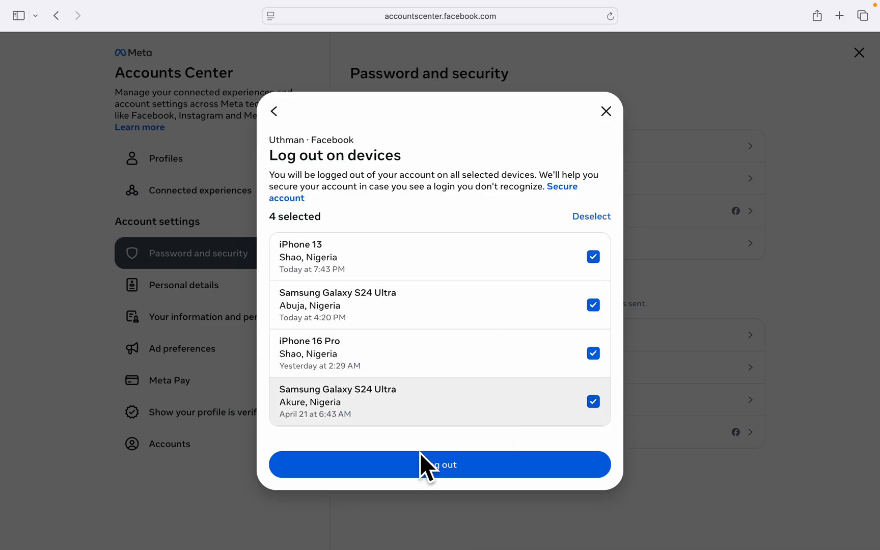
{"action": "mouse_move", "coordinate": [398, 397]}
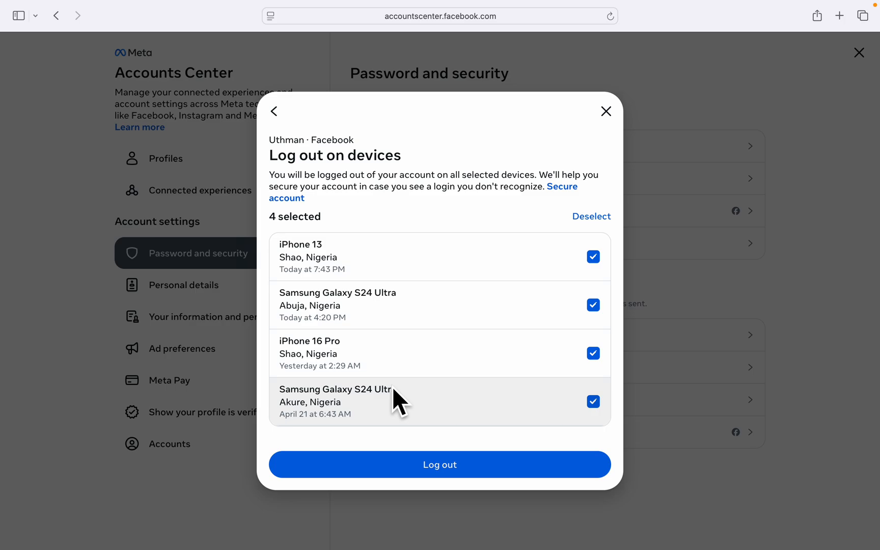
{"action": "left_click", "coordinate": [274, 111]}
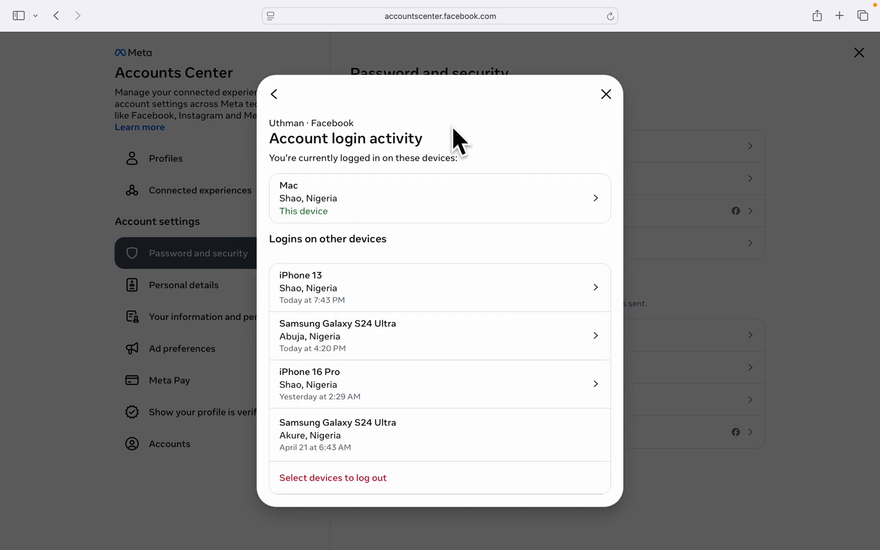
{"action": "mouse_move", "coordinate": [515, 87]}
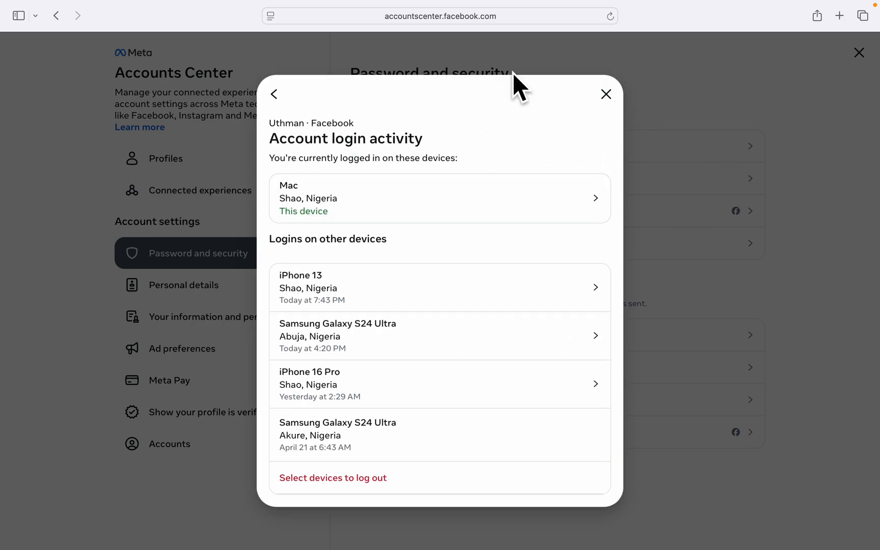